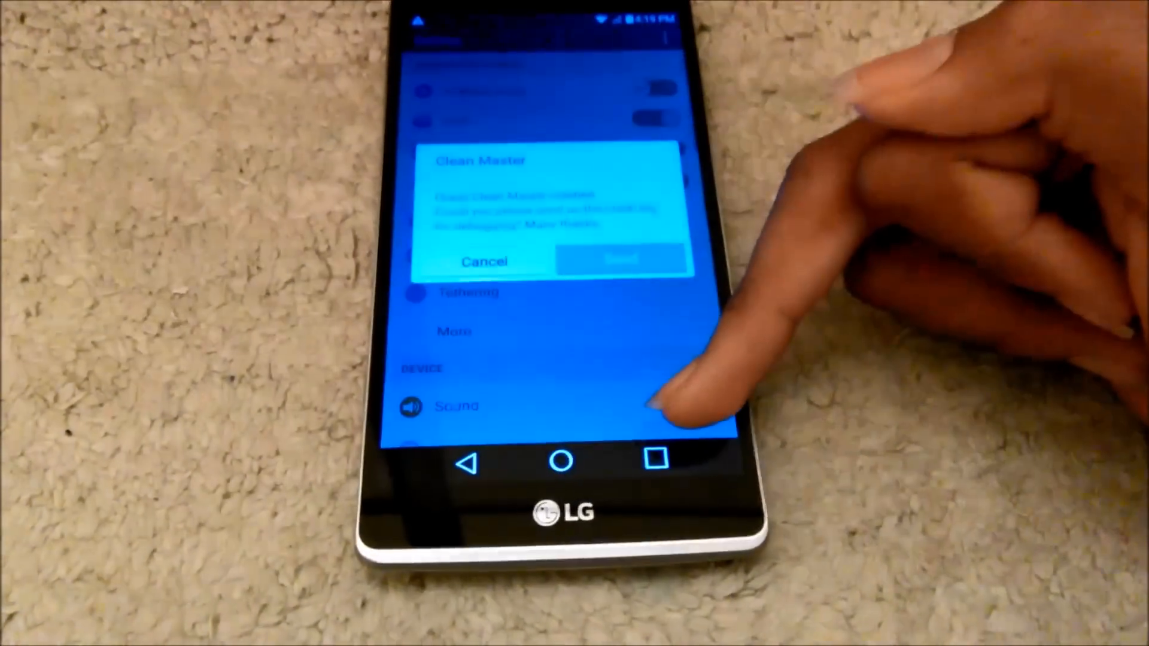
Cancel the Clean Master dialog and scroll Settings down to Developer options, System updates and About phone
click(483, 262)
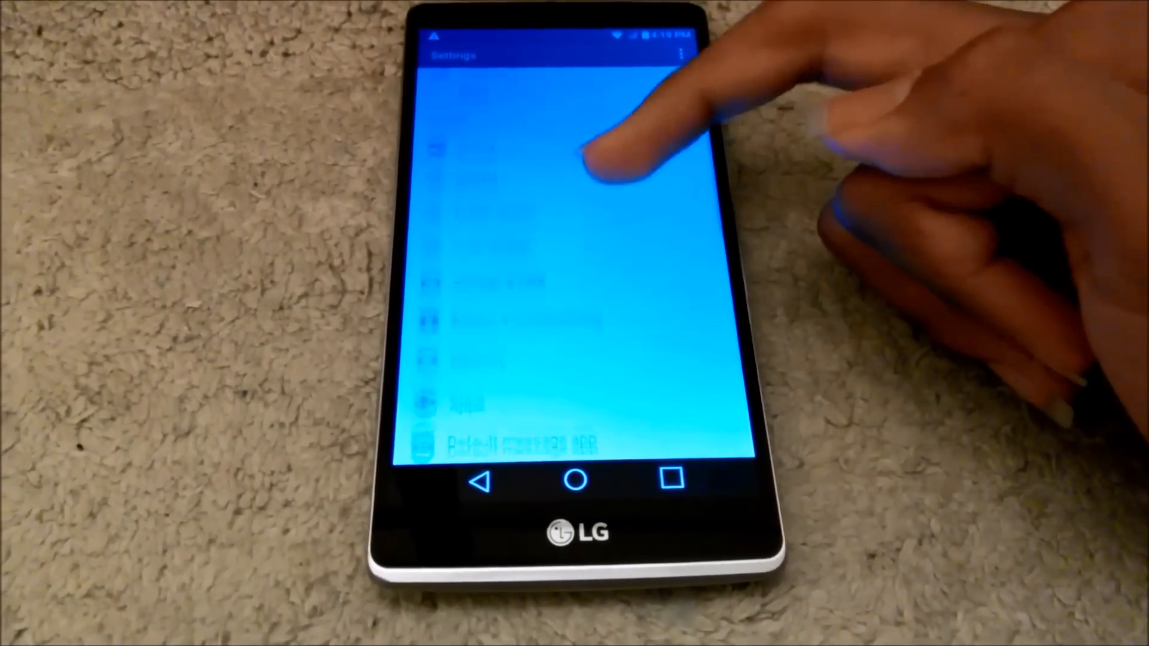
scroll(down, 3)
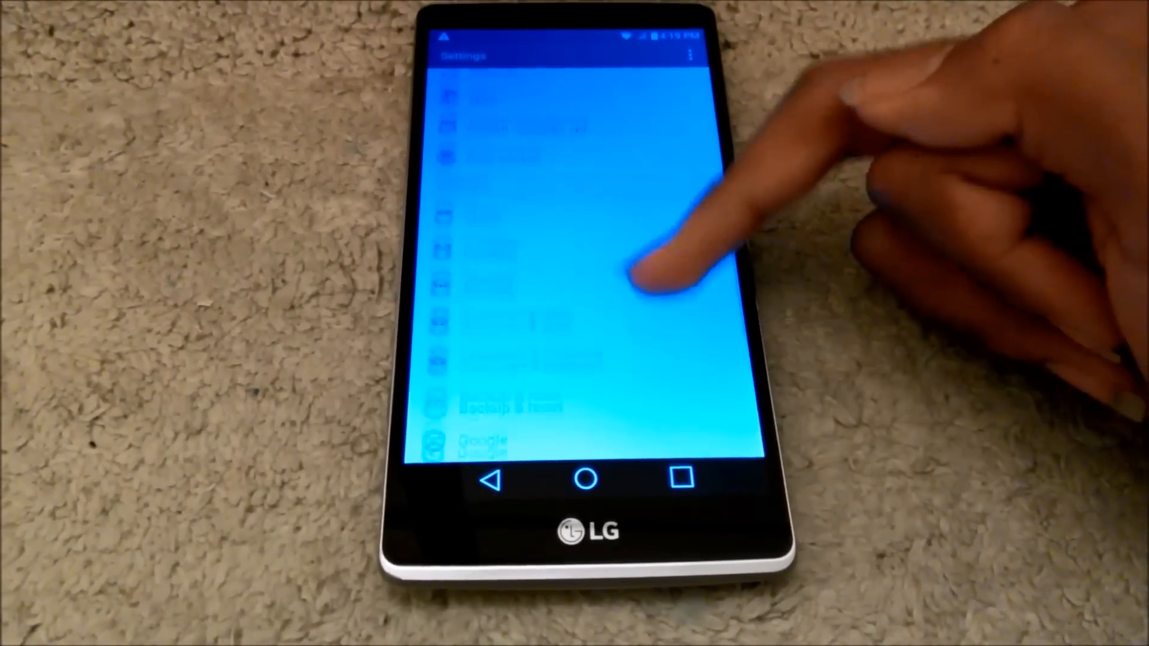
scroll(down, 3)
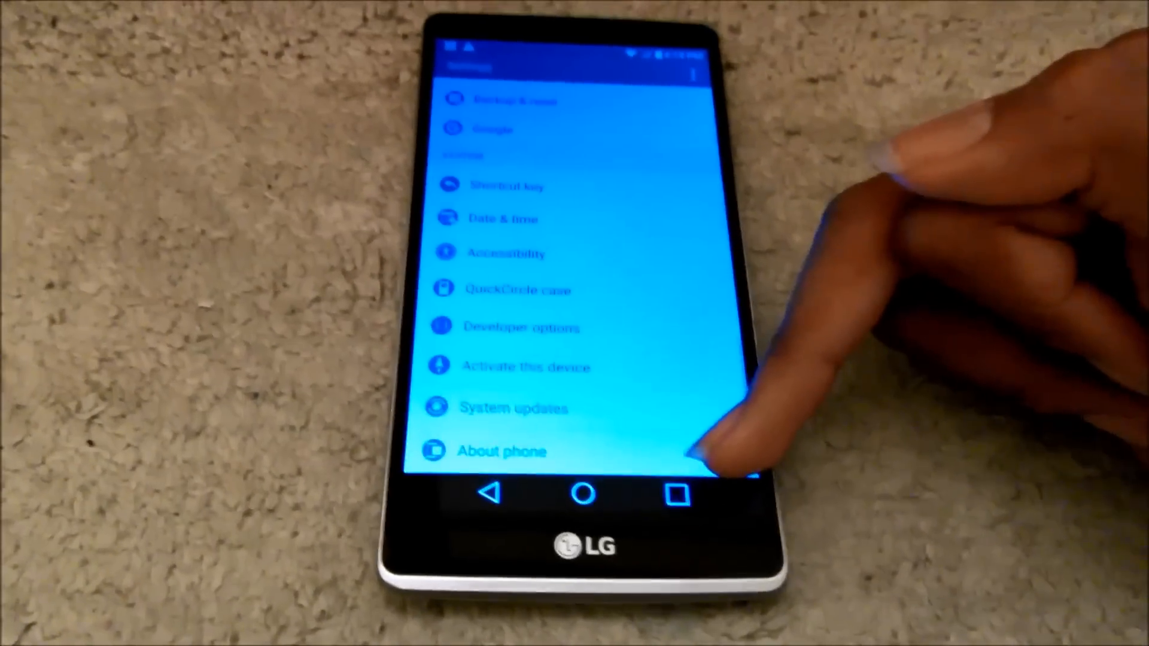
Enter About phone to reach Software info and the Android 6.0 version entry
click(502, 451)
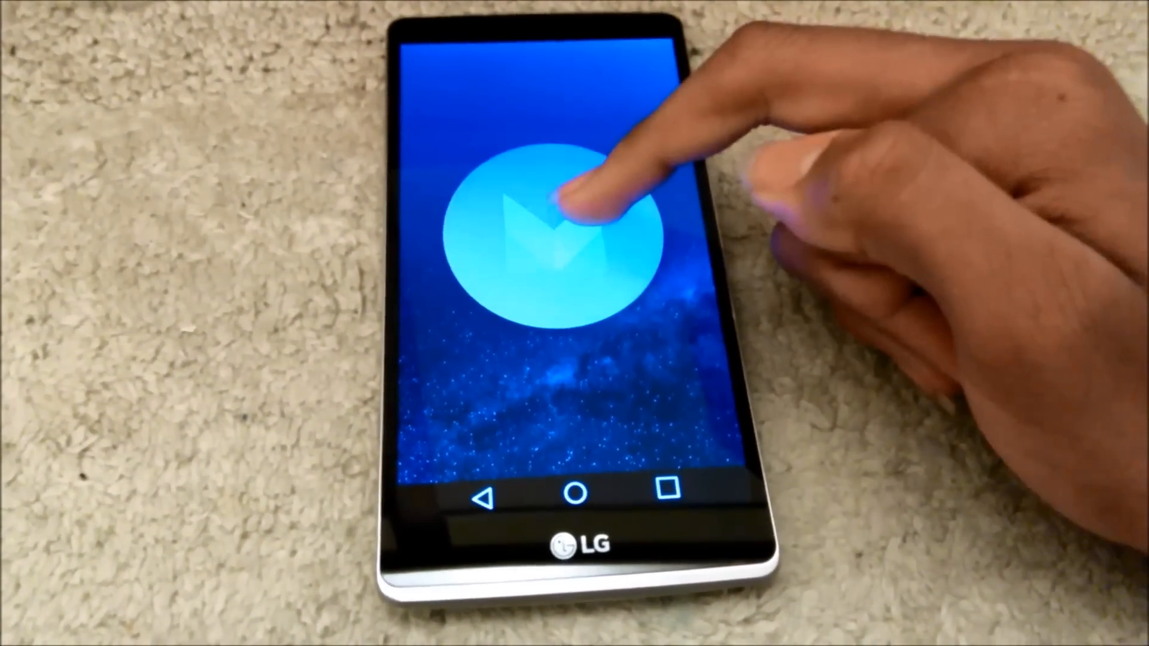
Turn the M logo into a marshmallow, clear the Clean Master stopped notice, and launch the hidden game
click(556, 213)
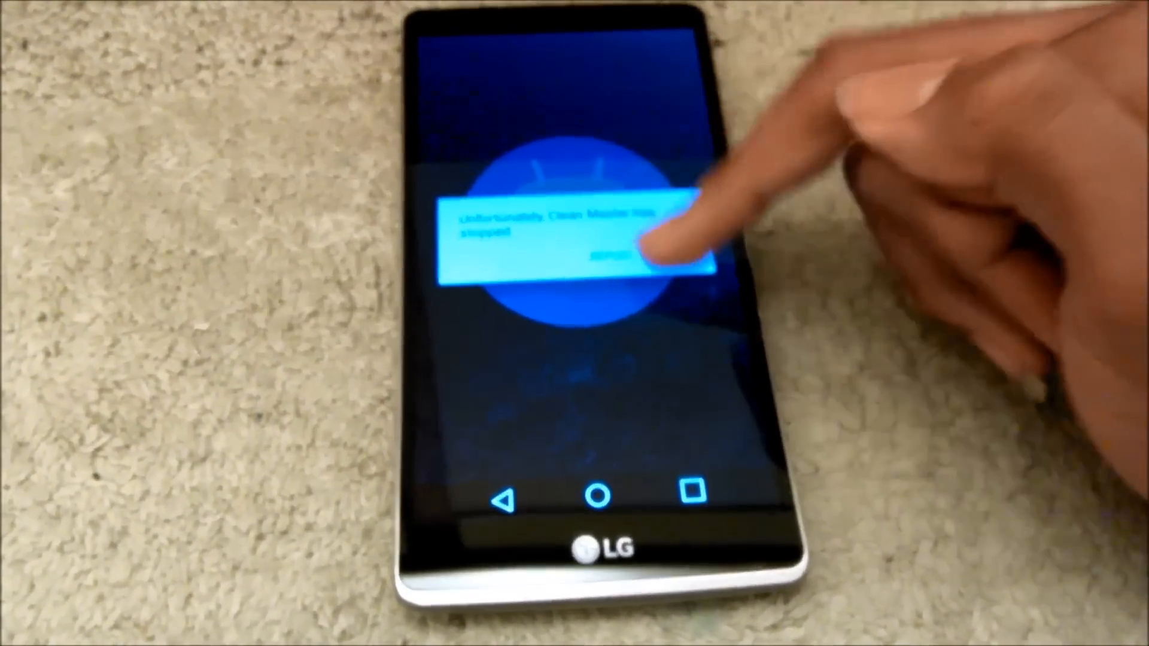
click(611, 256)
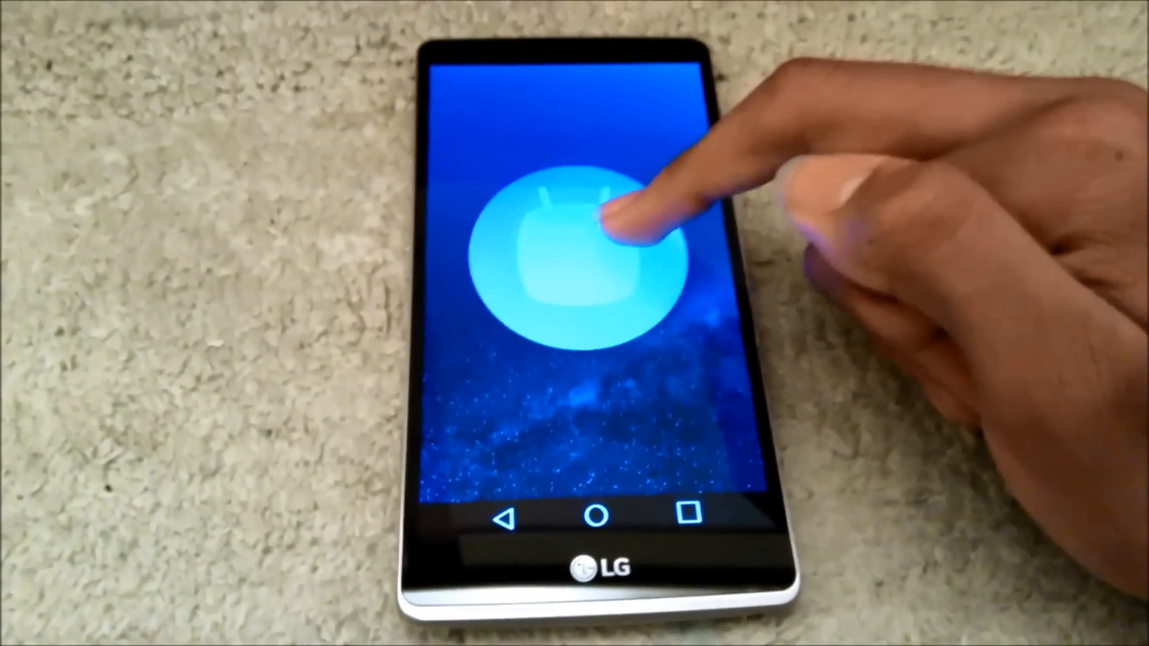
click(586, 228)
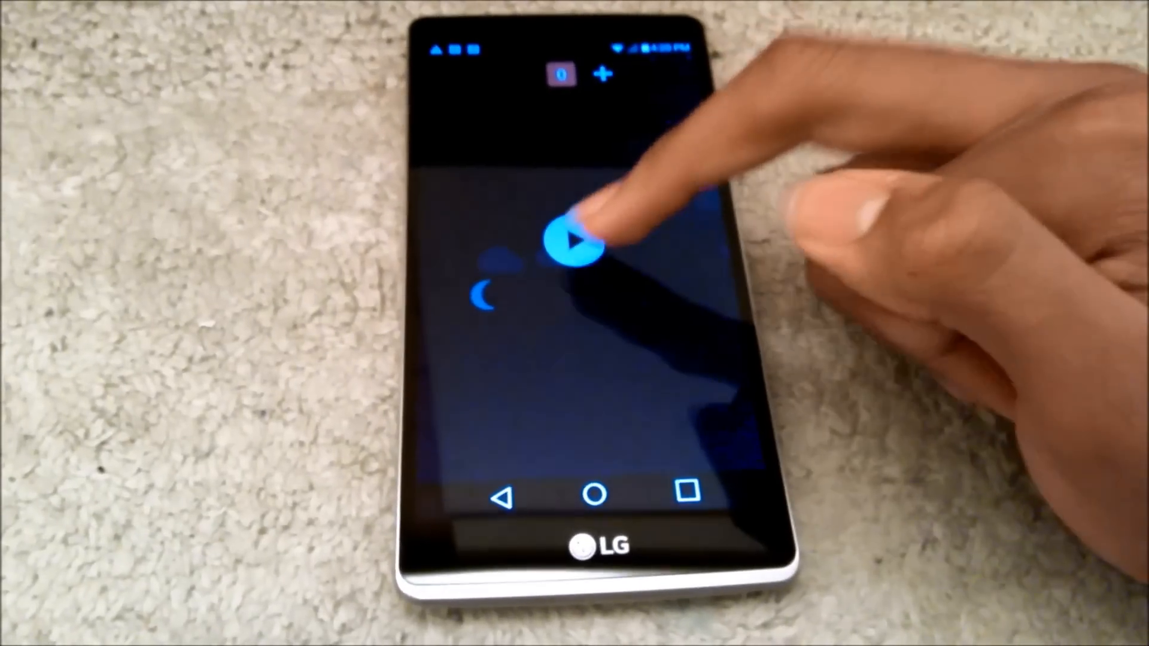
Start a round of the Flappy-style game and flap the marshmallow upward through the desert obstacles
click(577, 242)
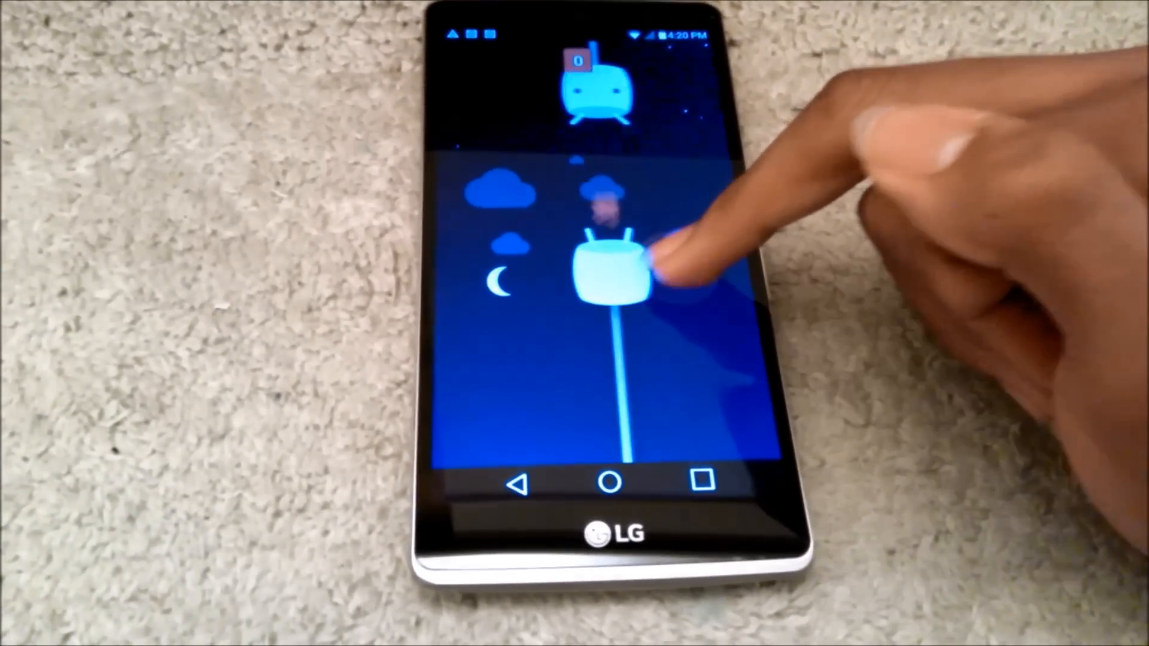
click(614, 275)
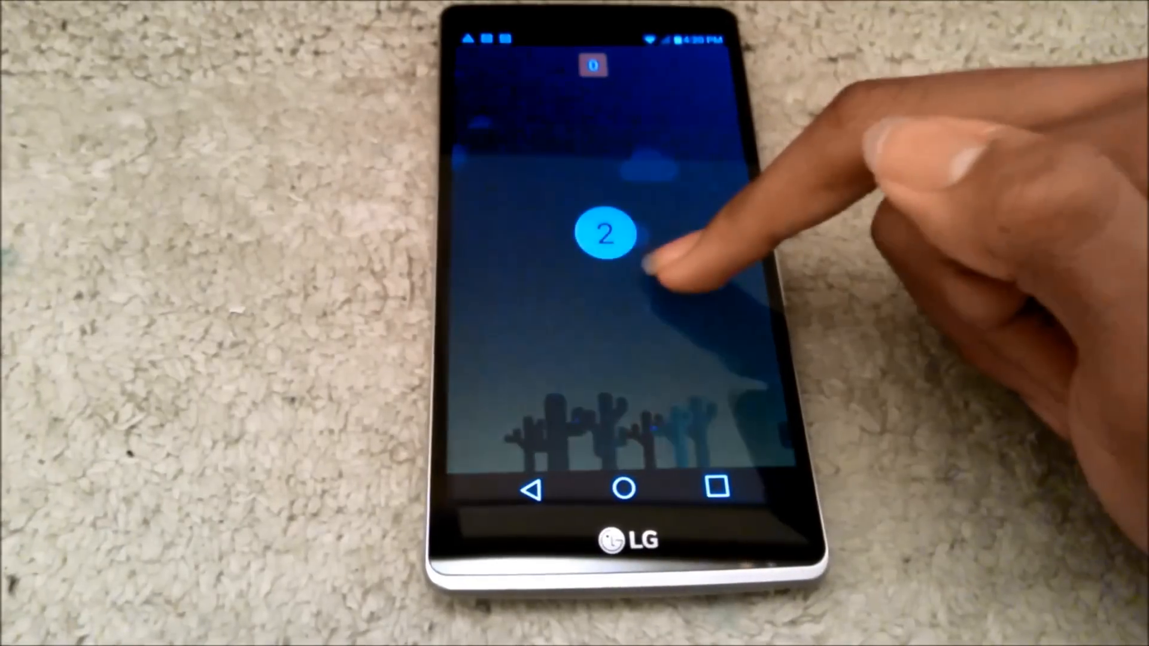
click(622, 249)
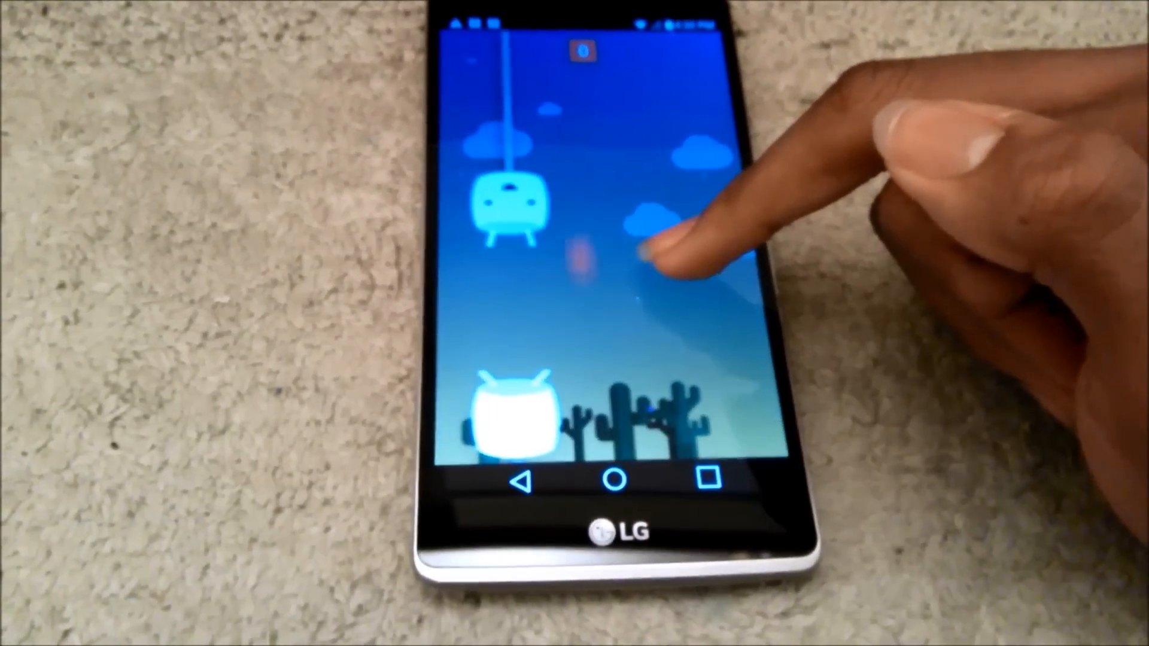